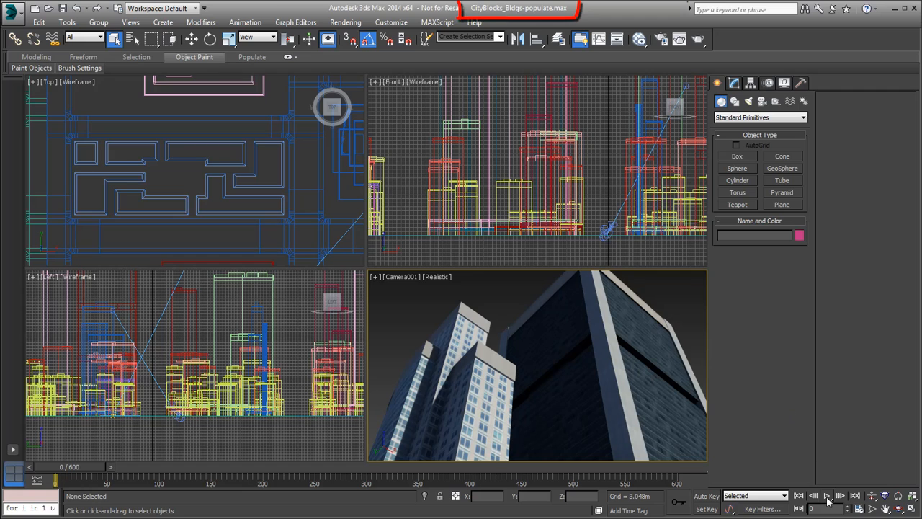
# Step: Preview the scene animation, rewind it, and bring up the Populate crowd tools
pyautogui.click(827, 507)
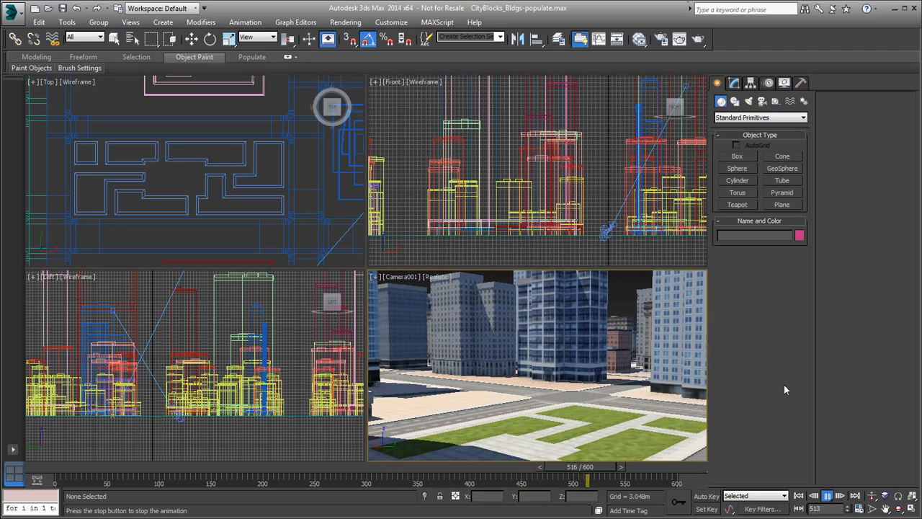
pyautogui.click(824, 496)
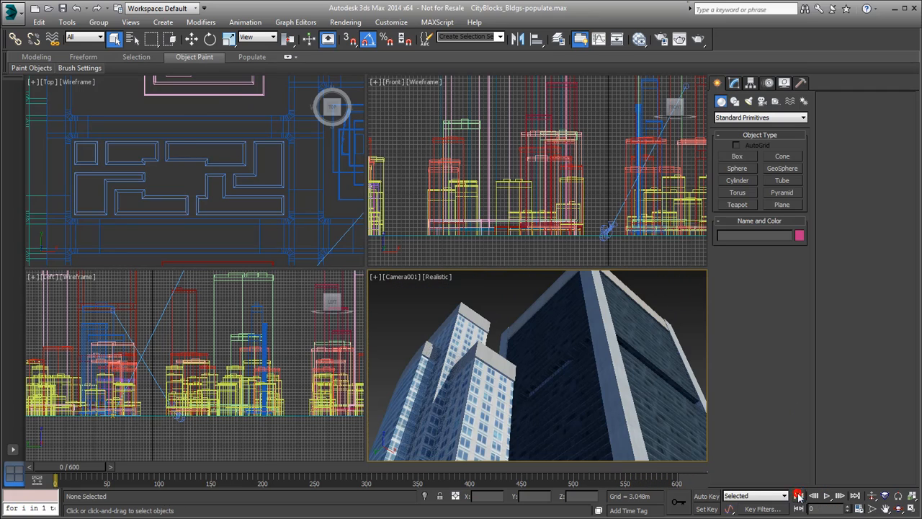
pyautogui.moveTo(766, 398)
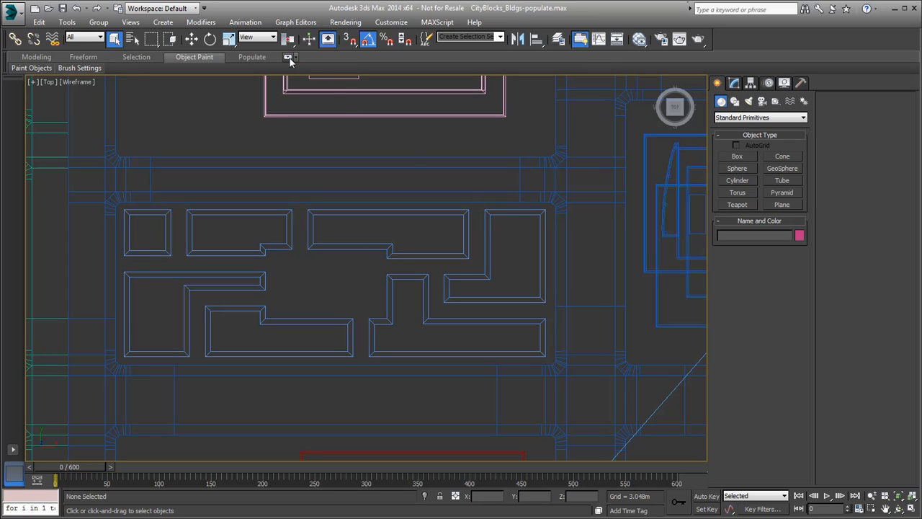
pyautogui.click(251, 57)
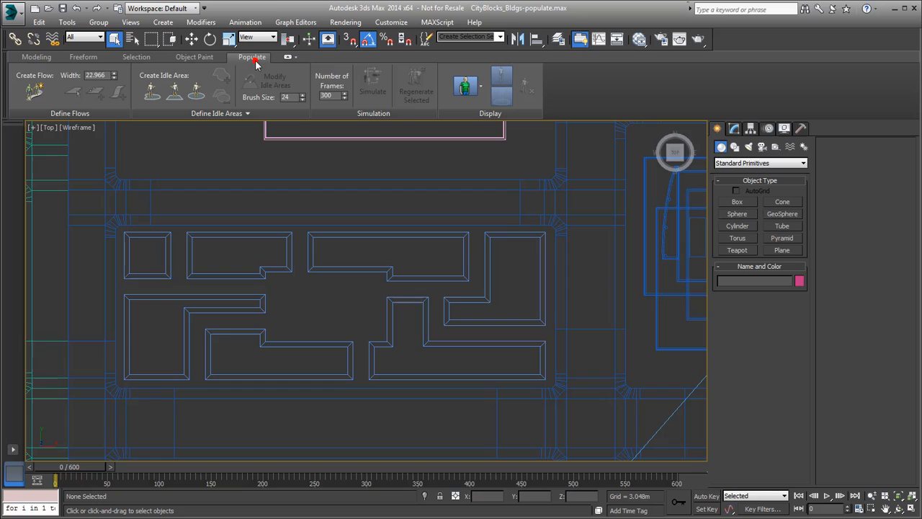
pyautogui.moveTo(605, 310)
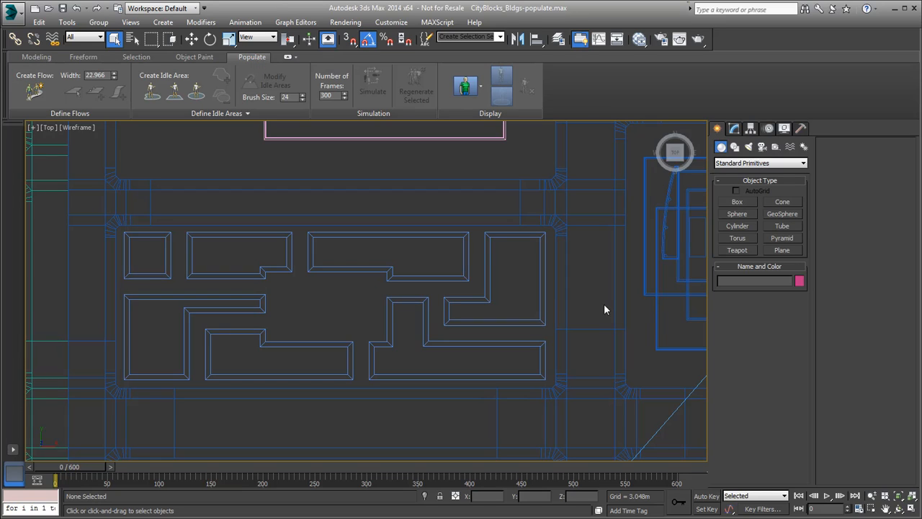
pyautogui.moveTo(607, 298)
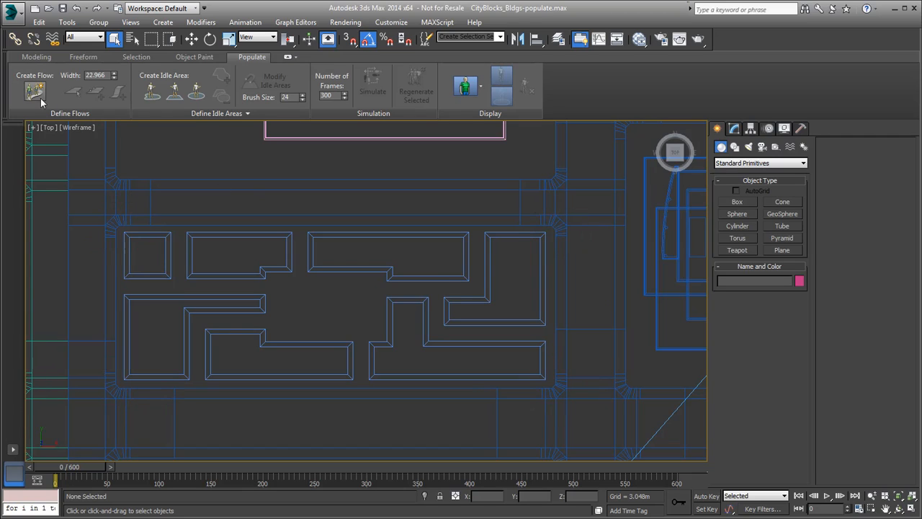
pyautogui.moveTo(38, 93)
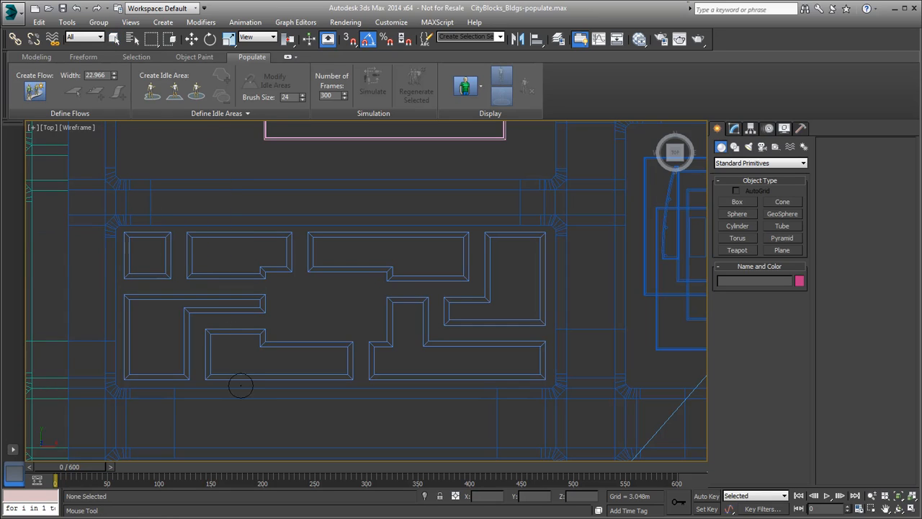
pyautogui.moveTo(202, 392)
pyautogui.write('9.000')
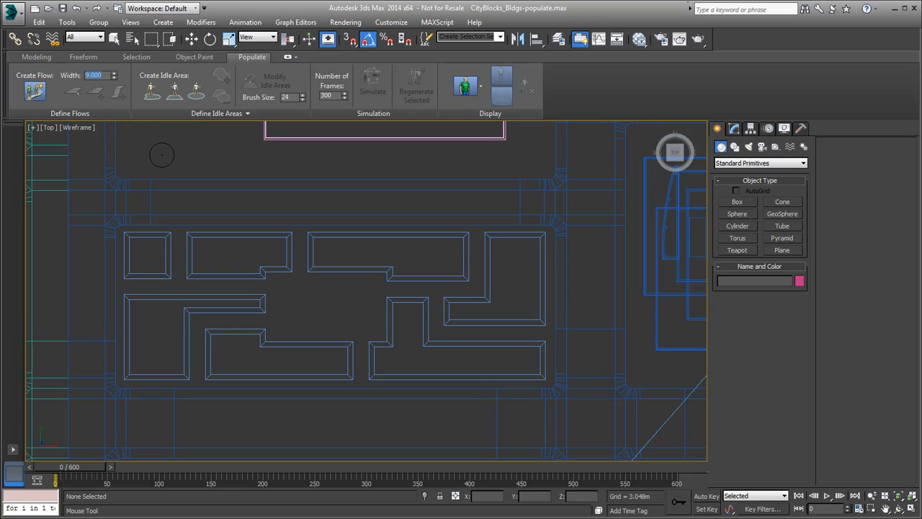
pyautogui.moveTo(196, 398)
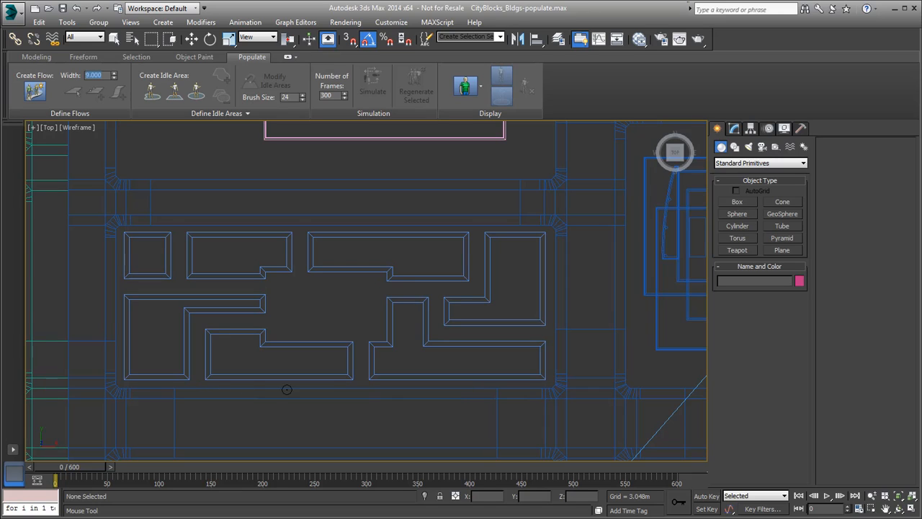
pyautogui.moveTo(473, 392)
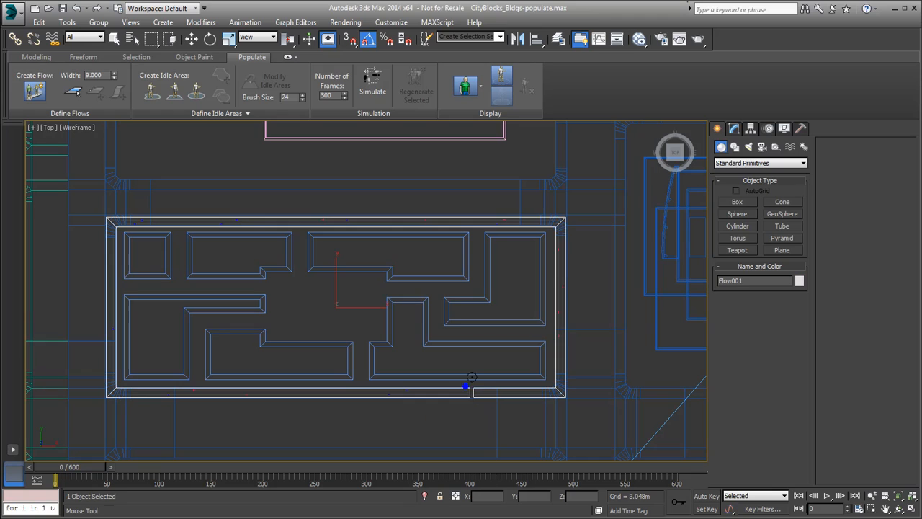
# Step: Edit the Flow at segment sub-object level and zoom in on its top edge
pyautogui.moveTo(471, 377); pyautogui.dragTo(392, 337)
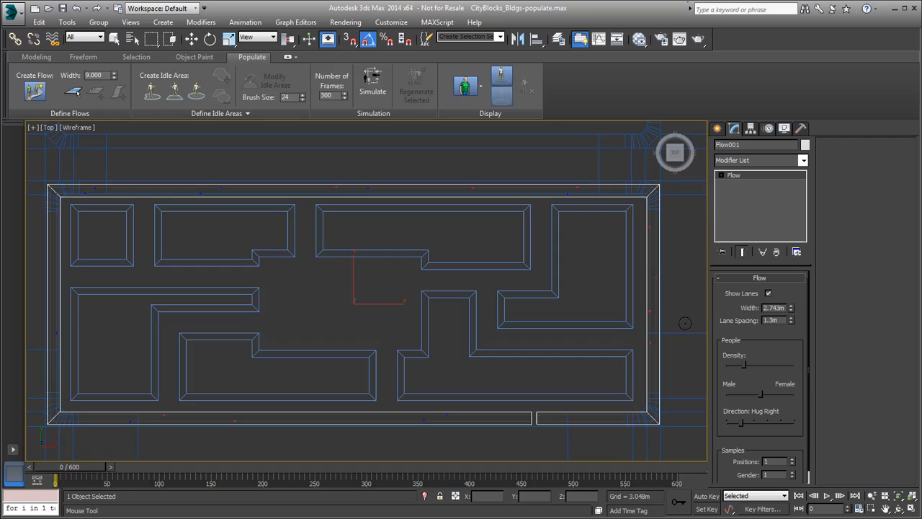
pyautogui.click(721, 176)
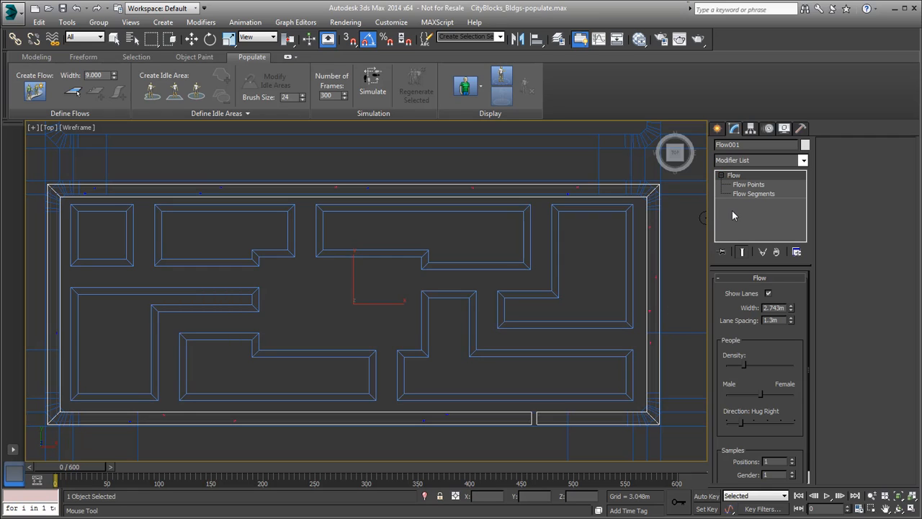
pyautogui.click(754, 193)
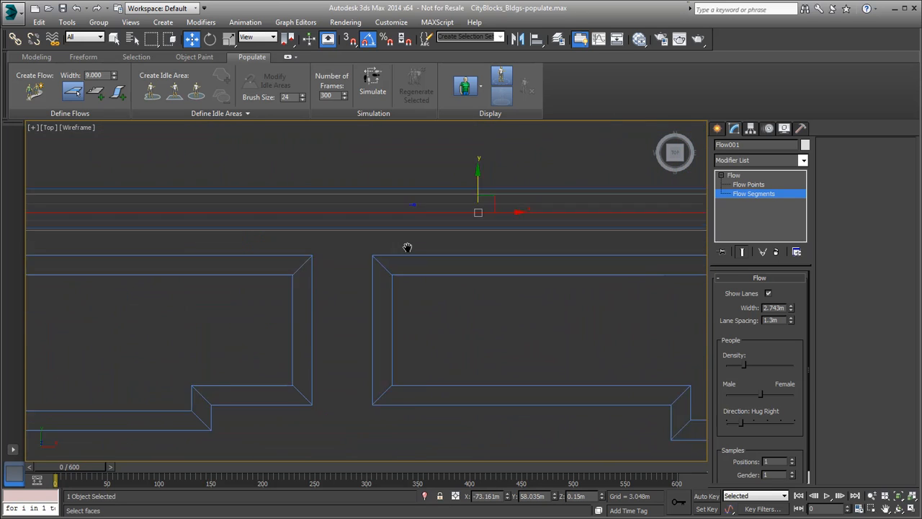
pyautogui.moveTo(406, 248); pyautogui.dragTo(504, 329)
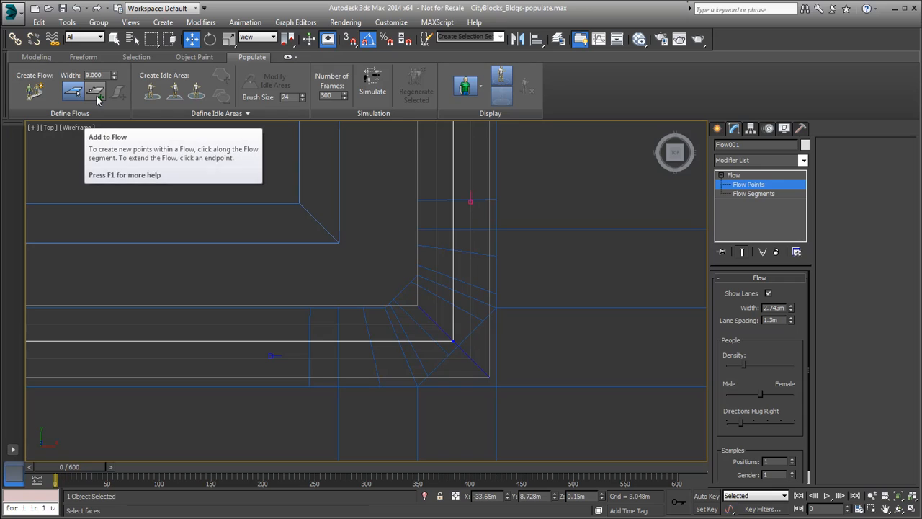
# Step: Add a new point to the flow on the segment near the street corner
pyautogui.click(95, 92)
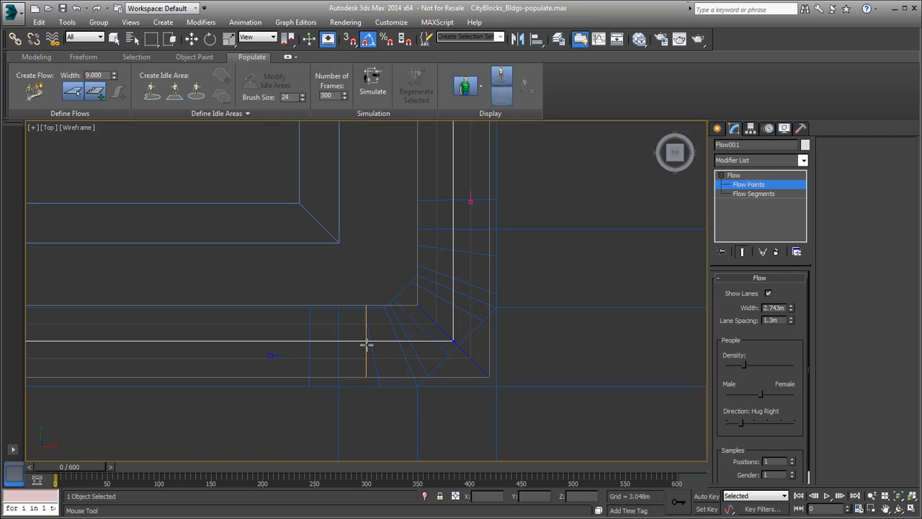
pyautogui.click(366, 343)
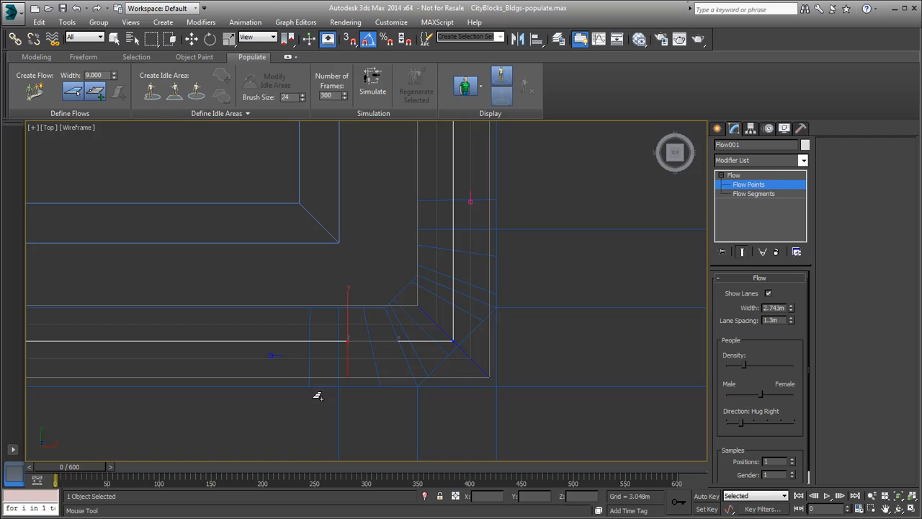
pyautogui.click(190, 37)
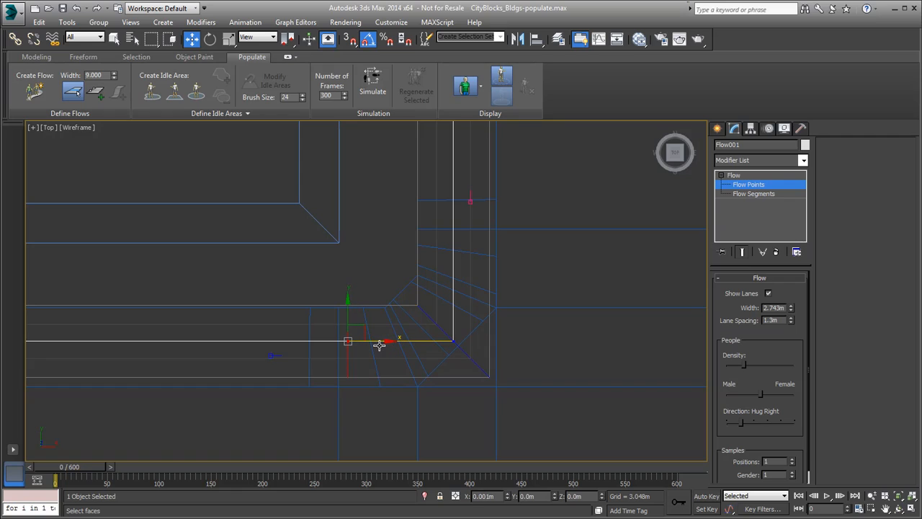
# Step: Move the new and corner points so the path cuts diagonally across the corner
pyautogui.moveTo(349, 340); pyautogui.dragTo(355, 340)
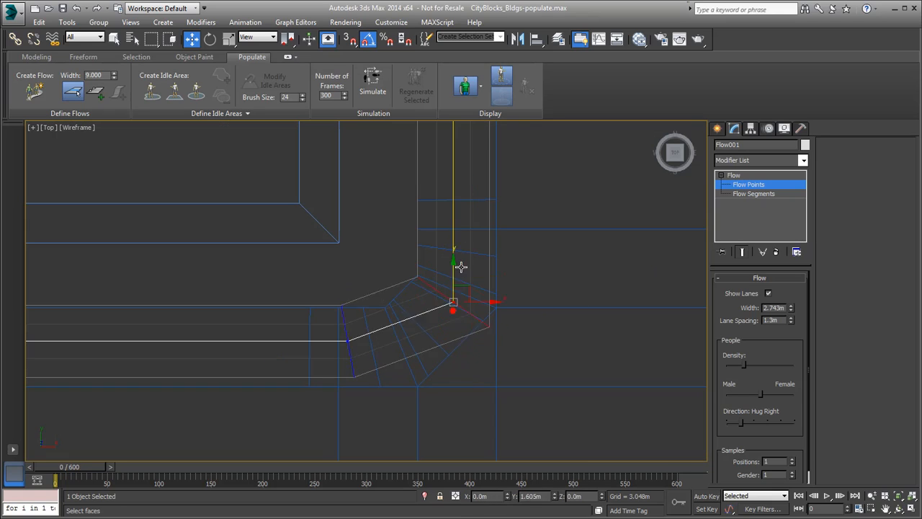
pyautogui.moveTo(453, 311); pyautogui.dragTo(389, 340)
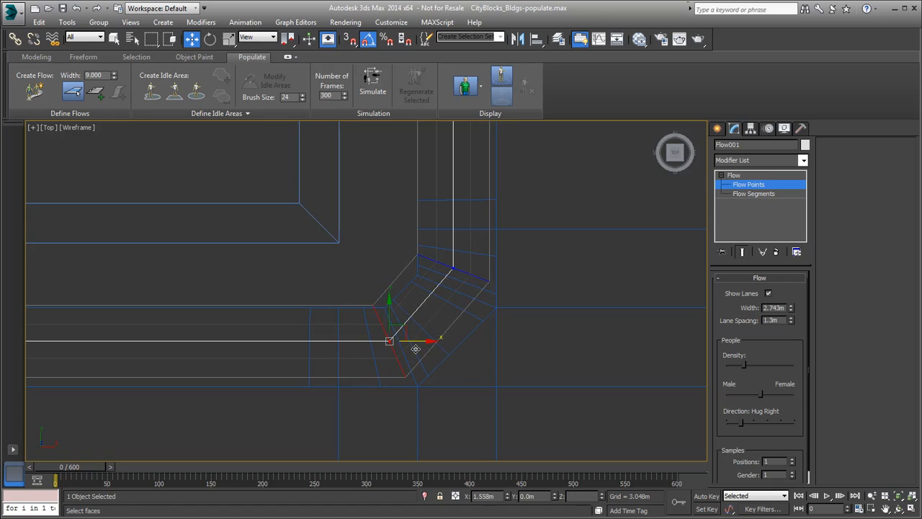
pyautogui.moveTo(389, 339); pyautogui.dragTo(453, 271)
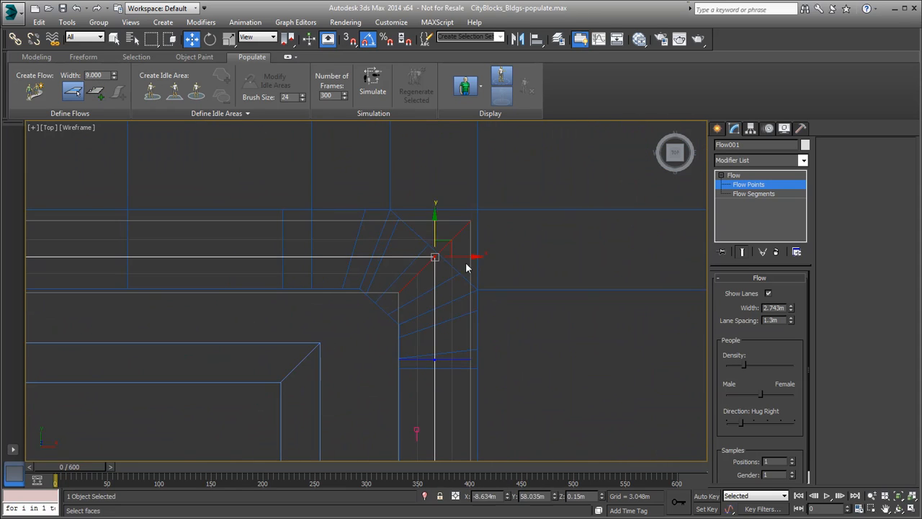
# Step: Move the next corner's flow points to bevel it into a diagonal
pyautogui.moveTo(435, 256); pyautogui.dragTo(373, 257)
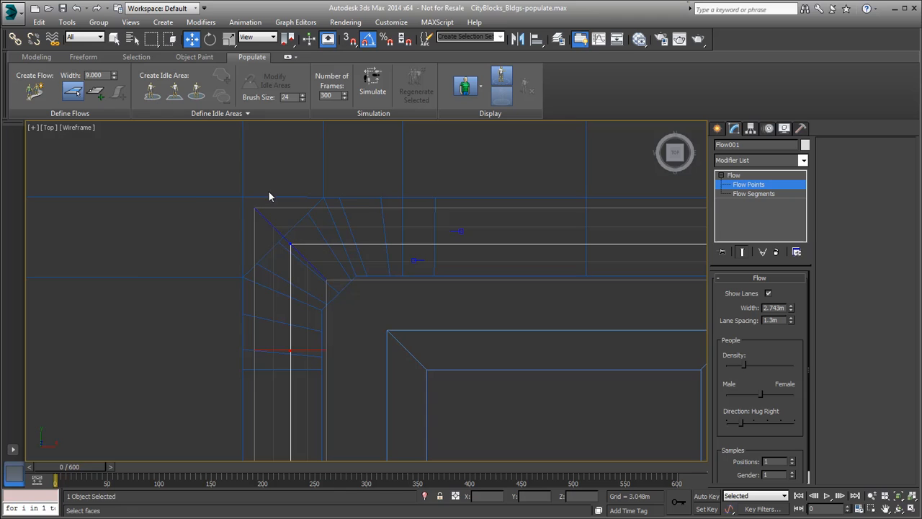
pyautogui.moveTo(291, 248); pyautogui.dragTo(291, 276)
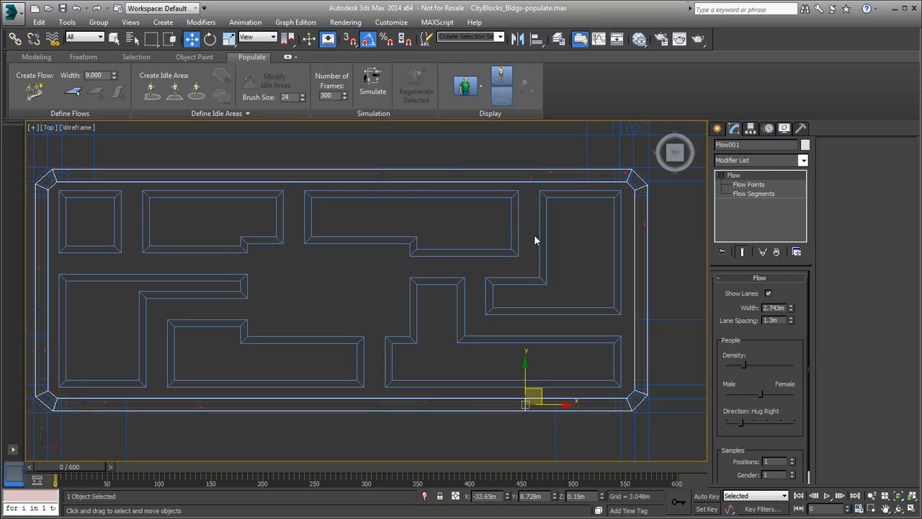
pyautogui.moveTo(371, 308)
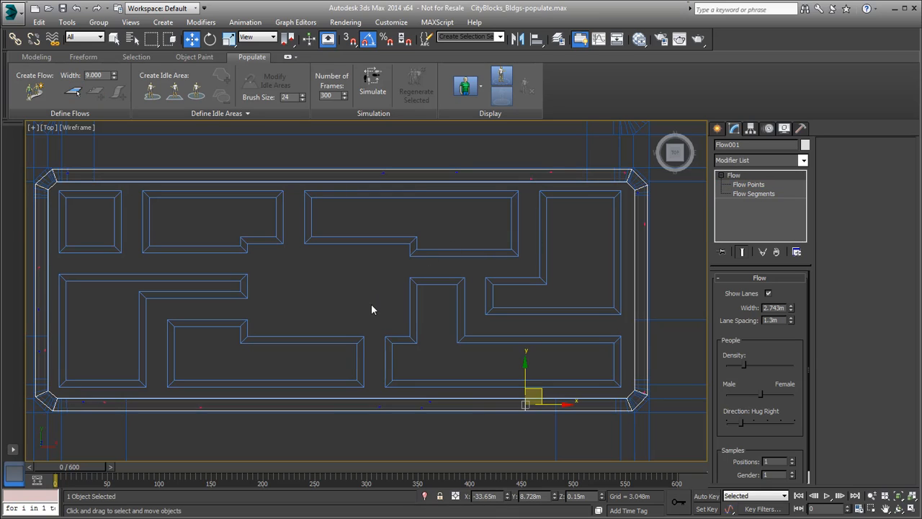
pyautogui.moveTo(35, 92)
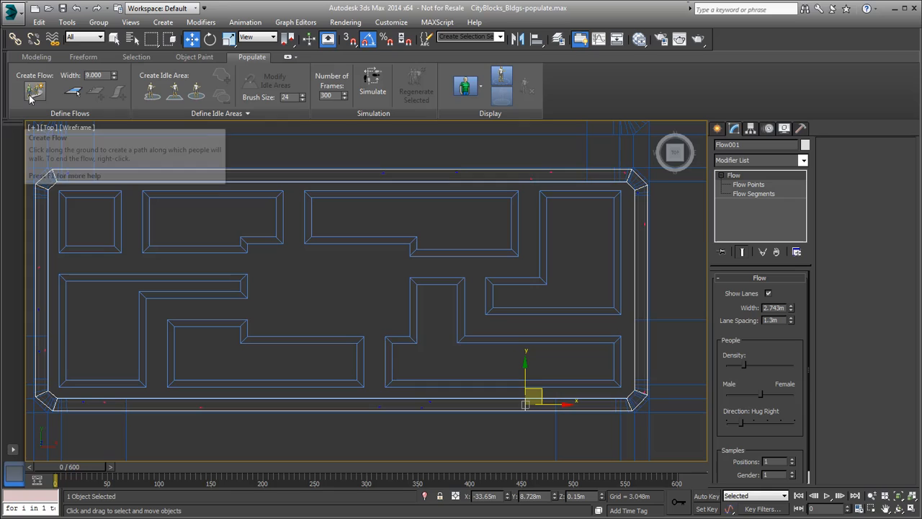
pyautogui.moveTo(366, 308)
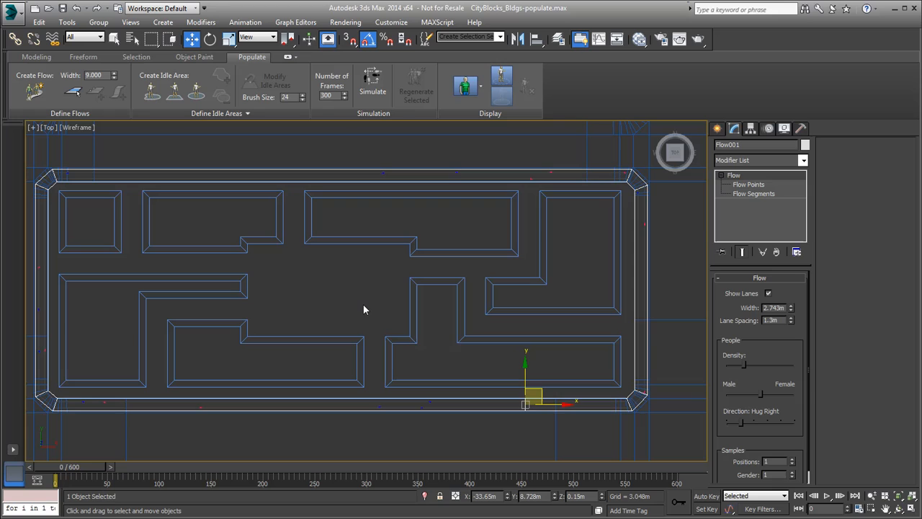
pyautogui.moveTo(326, 289)
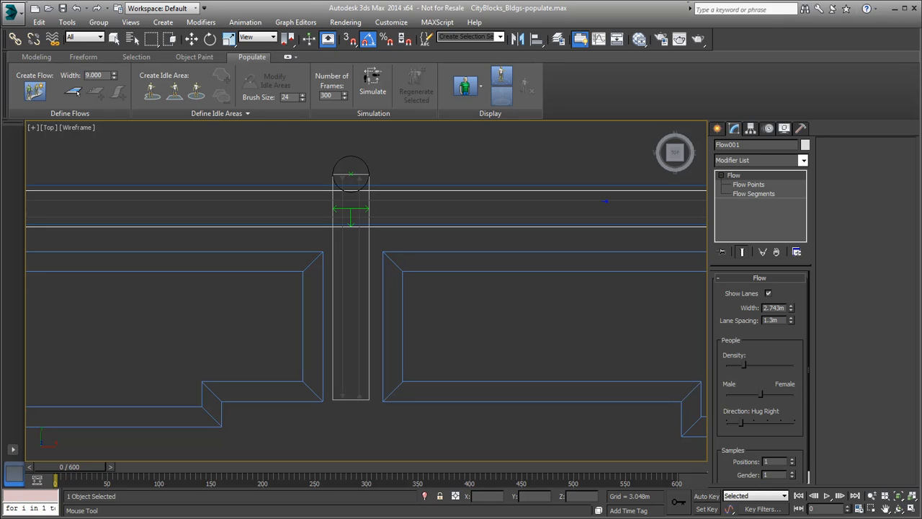
# Step: Reposition Flow001's end point at the top path opening of the park
pyautogui.moveTo(351, 173); pyautogui.dragTo(476, 176)
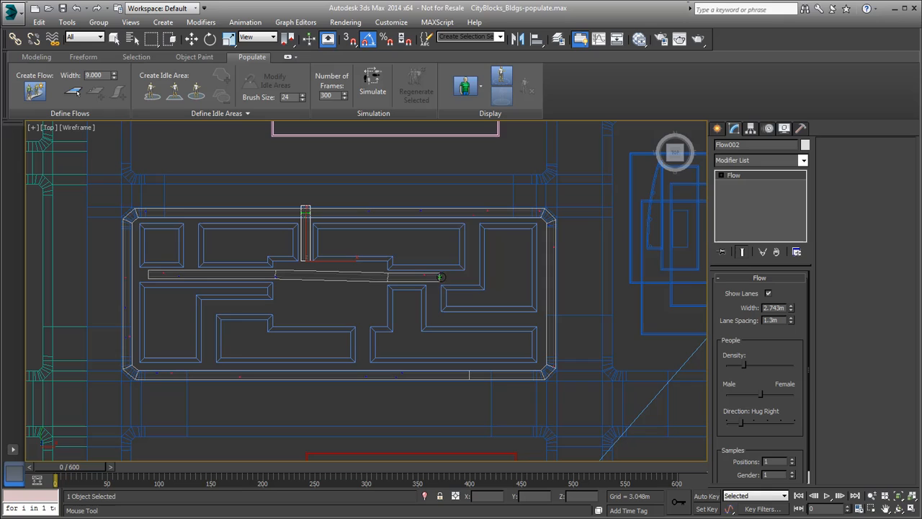
# Step: Adjust Flow002's points and finish the flow along the lower park paths
pyautogui.moveTo(439, 277); pyautogui.dragTo(464, 208)
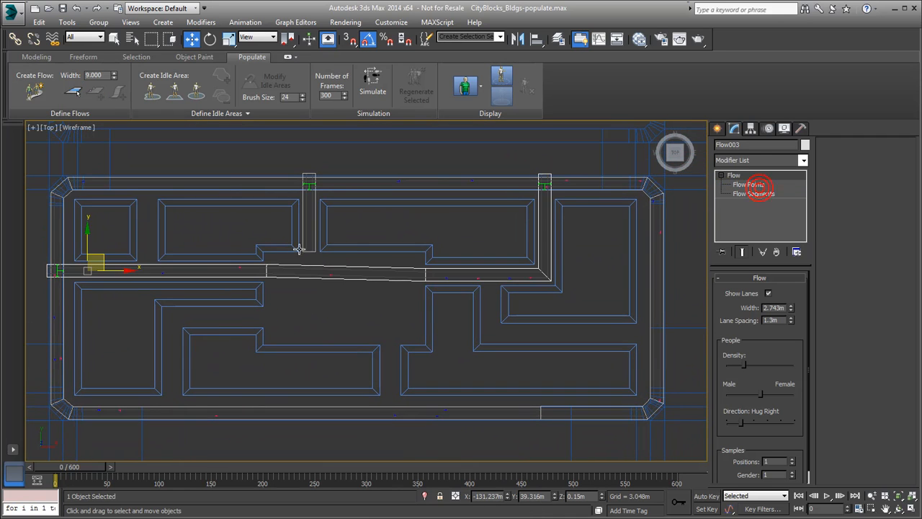
pyautogui.click(746, 185)
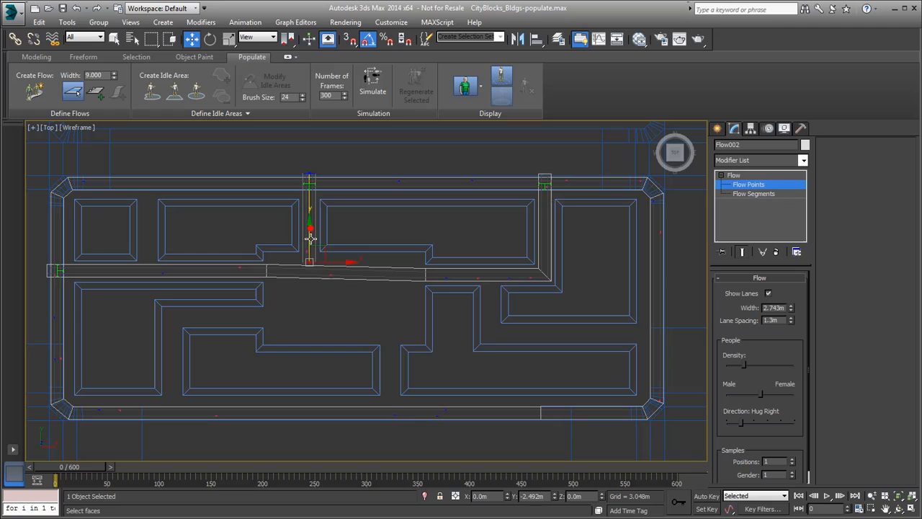
pyautogui.click(32, 90)
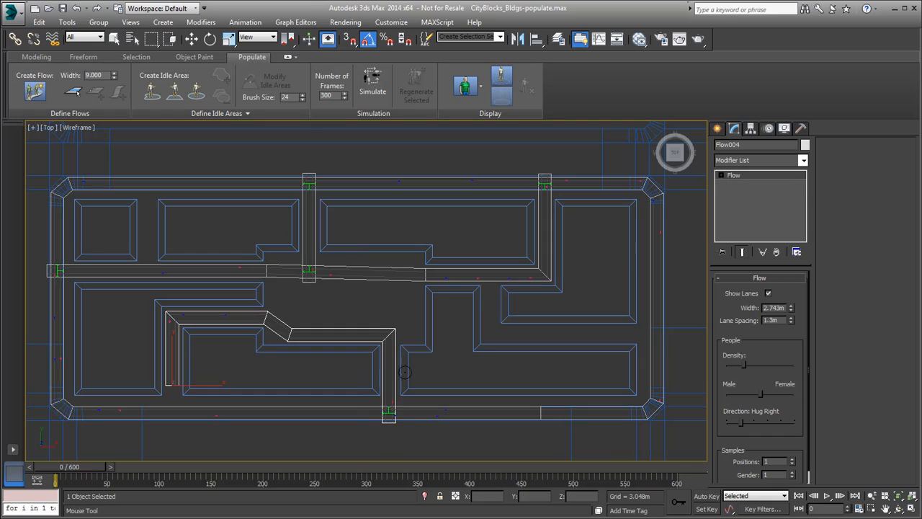
pyautogui.click(721, 176)
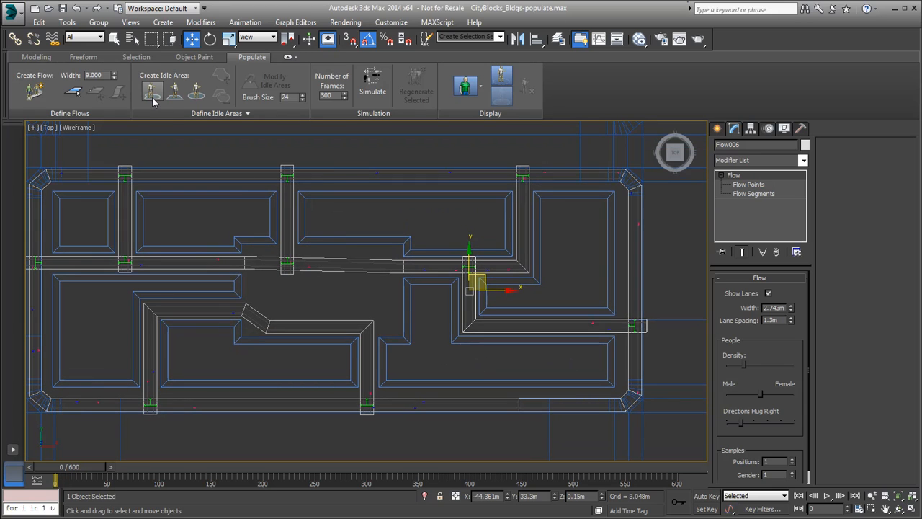
pyautogui.moveTo(176, 93)
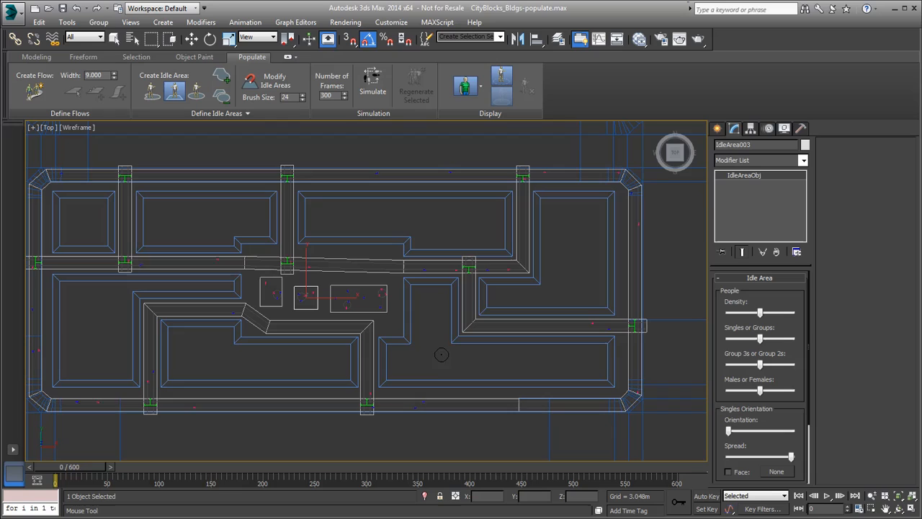
pyautogui.moveTo(417, 358)
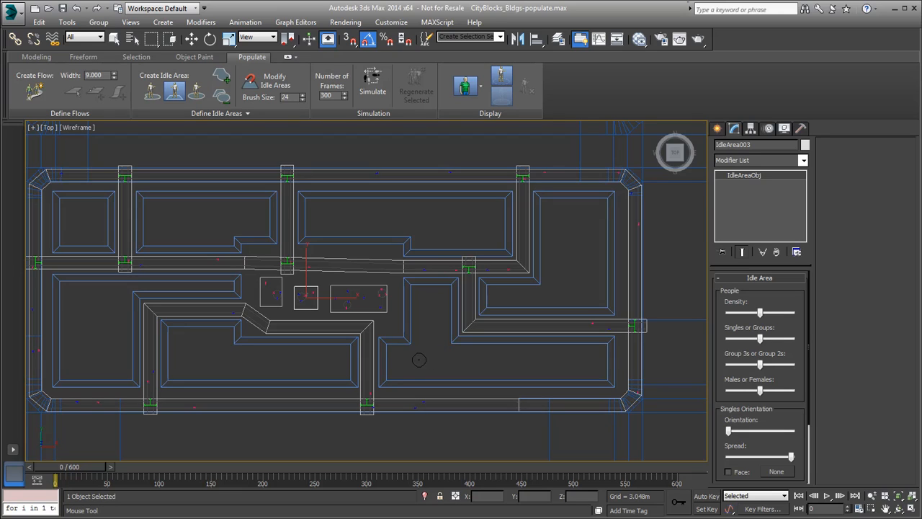
pyautogui.moveTo(492, 262)
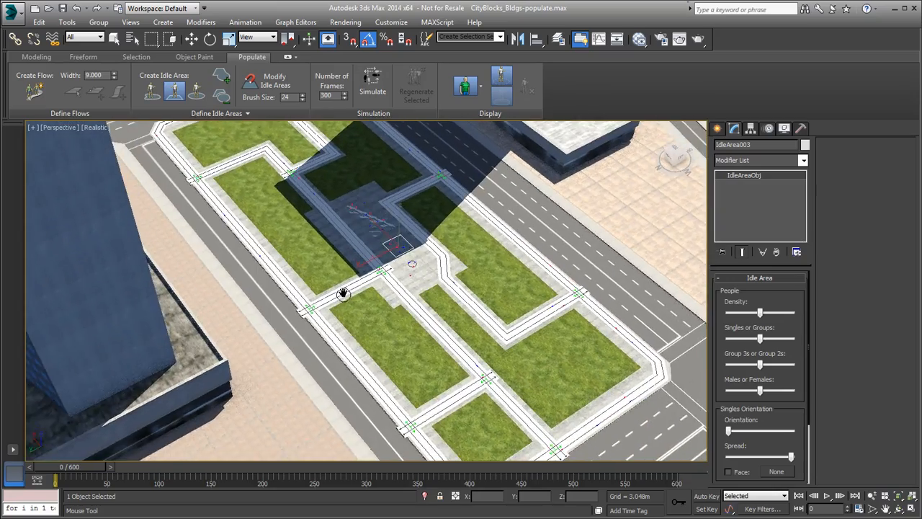
# Step: View the park from above in perspective and start the Populate simulation
pyautogui.moveTo(343, 291); pyautogui.dragTo(446, 343)
pyautogui.write('600')
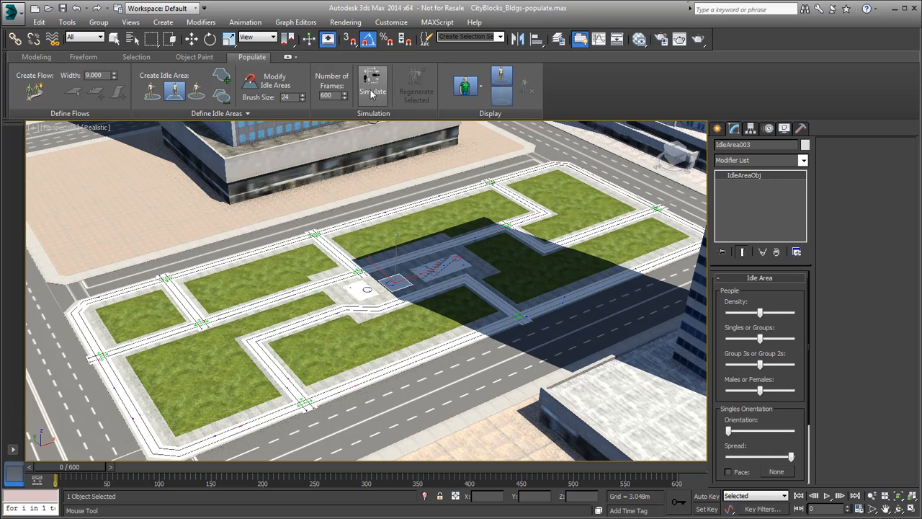
pyautogui.click(372, 85)
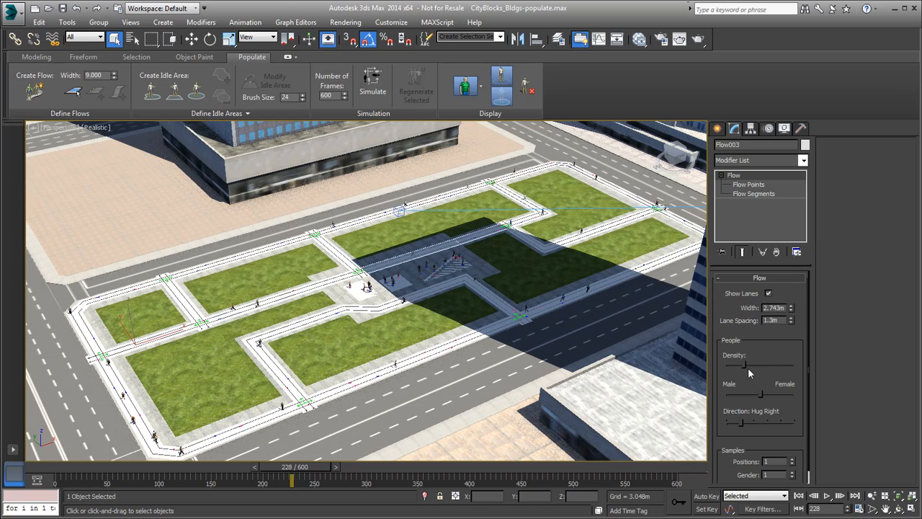
# Step: Inspect the simulated park flows, then play the pedestrians walking
pyautogui.click(182, 301)
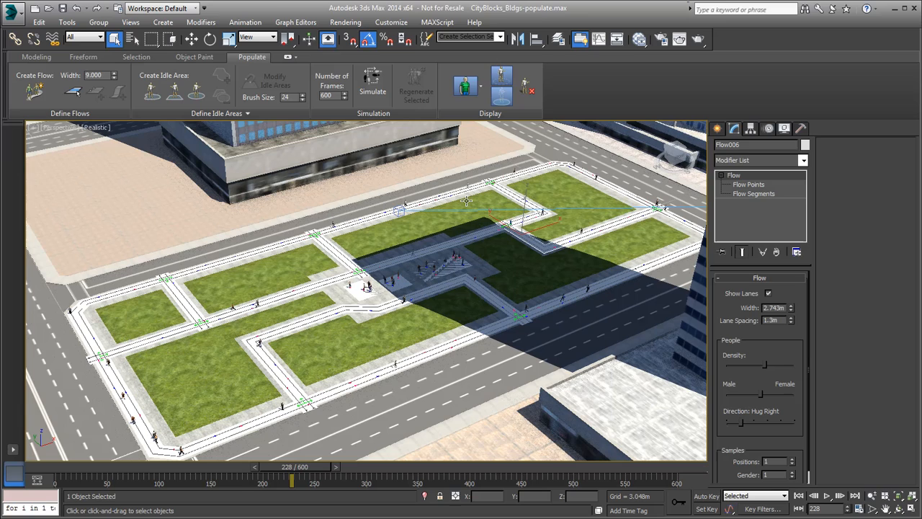
pyautogui.click(372, 86)
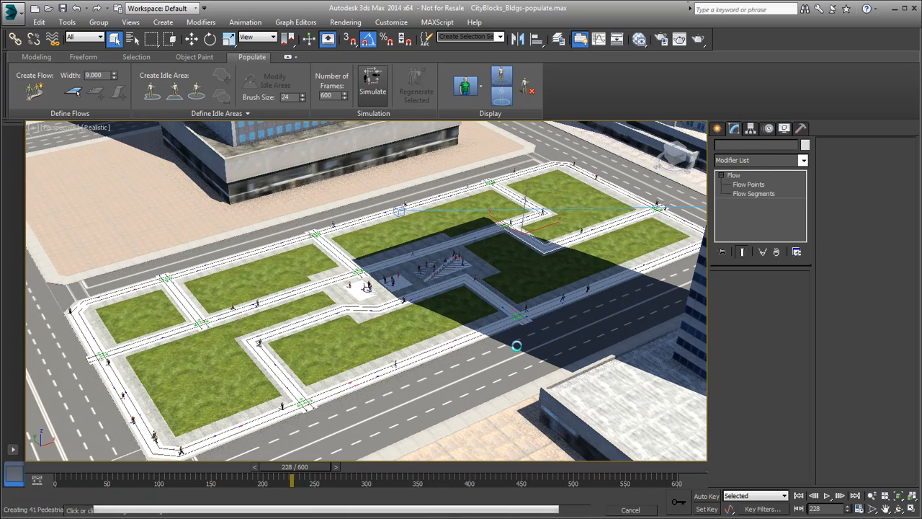
pyautogui.click(515, 346)
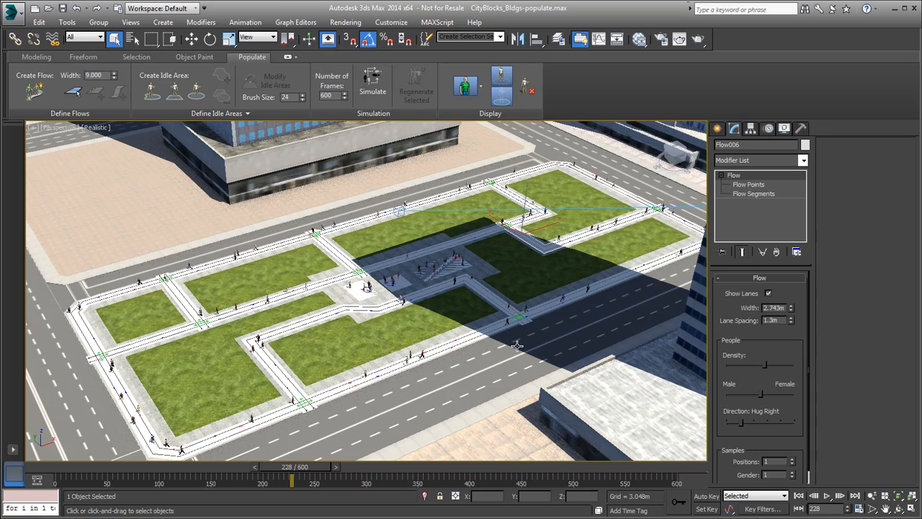
pyautogui.click(828, 495)
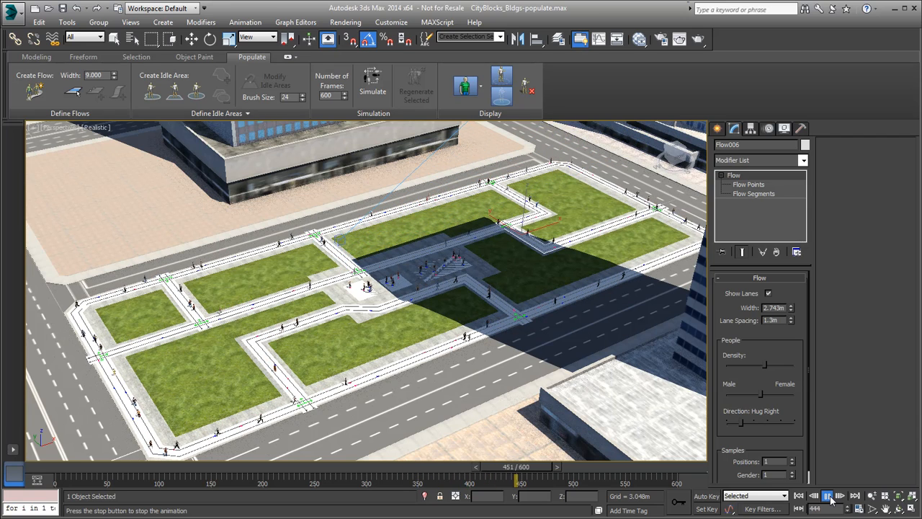
pyautogui.click(826, 493)
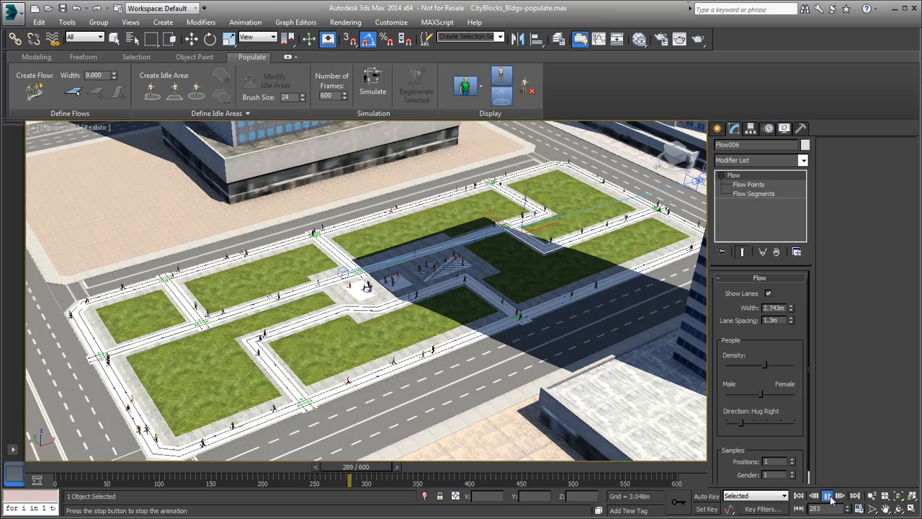
# Step: Stop crowd playback and rewind to frame 0
pyautogui.click(830, 503)
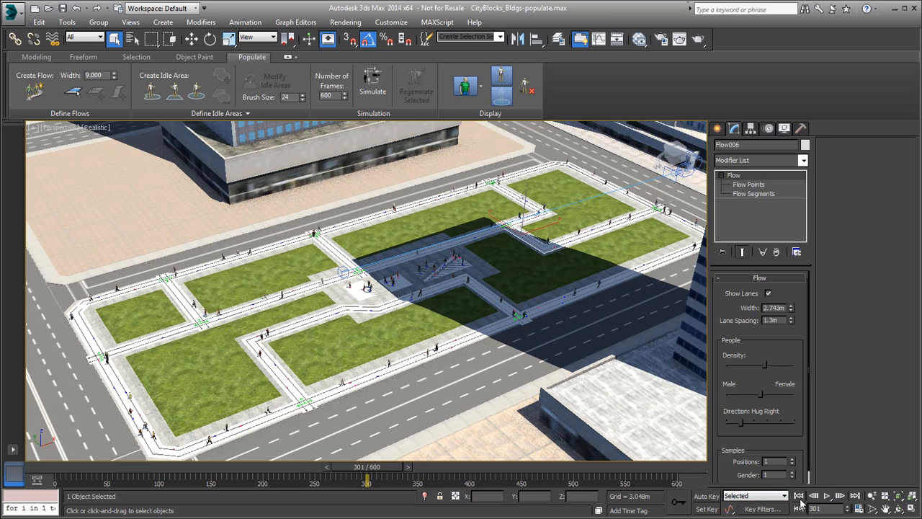
pyautogui.click(798, 493)
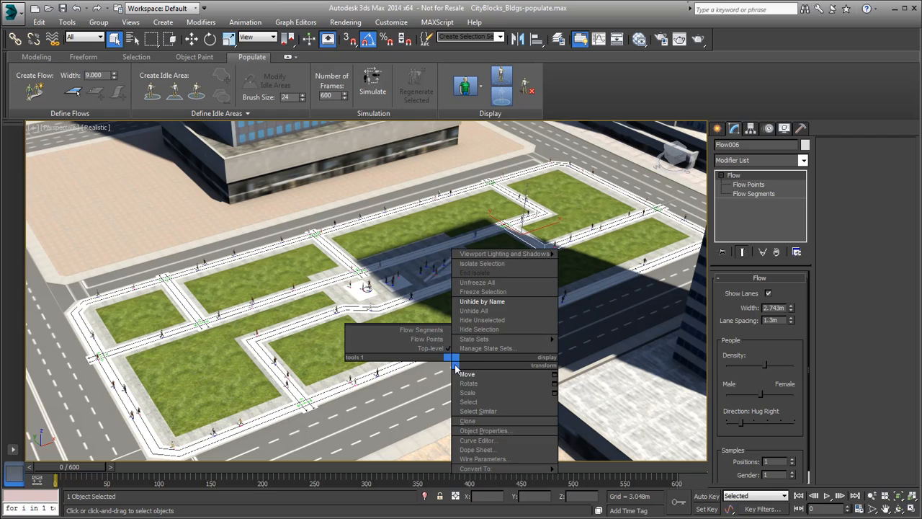
# Step: Scrub the Time Slider to watch pedestrians pass the bus stop and bench up close
pyautogui.click(481, 301)
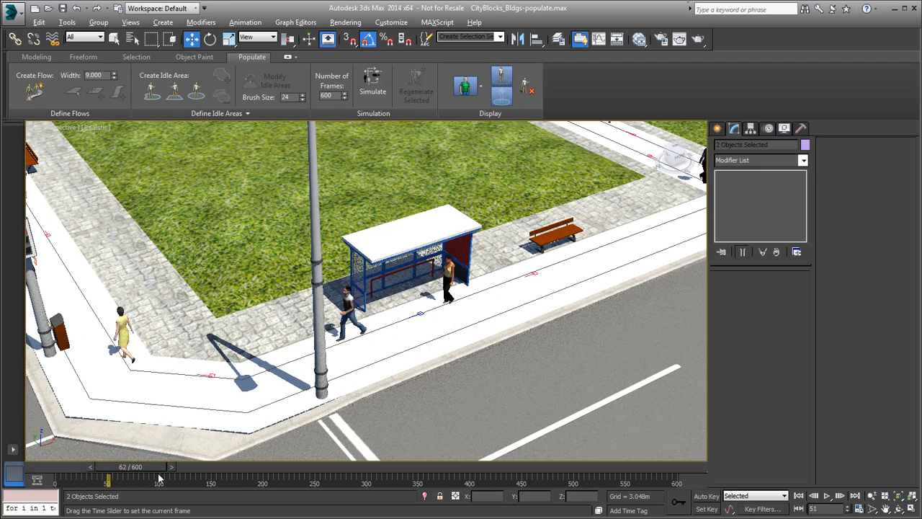
pyautogui.moveTo(108, 475); pyautogui.dragTo(60, 476)
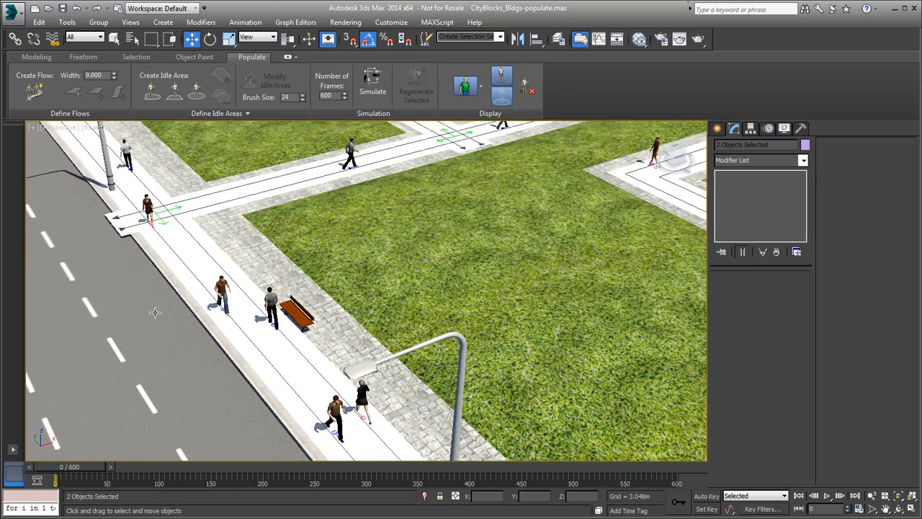
pyautogui.moveTo(57, 478); pyautogui.dragTo(156, 478)
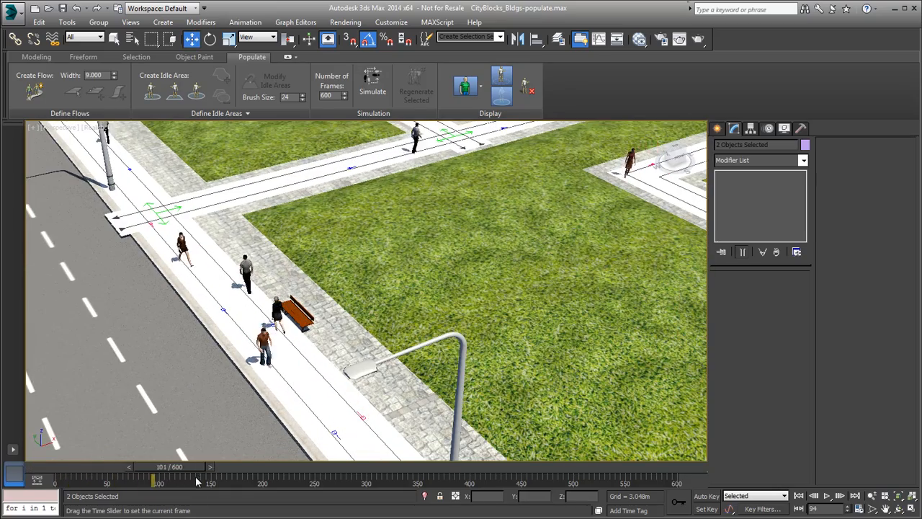
pyautogui.moveTo(199, 478); pyautogui.dragTo(176, 479)
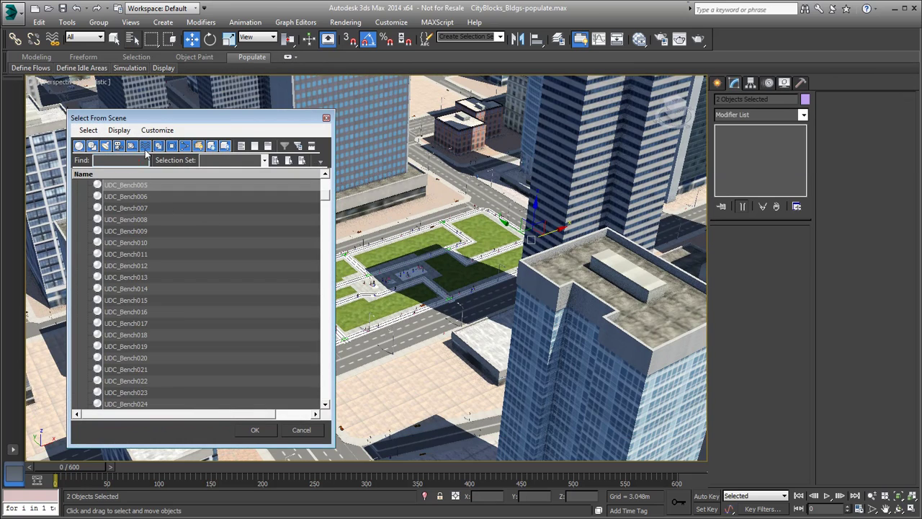
# Step: Select all listed scene objects through the Select From Scene dialog and confirm
pyautogui.click(253, 429)
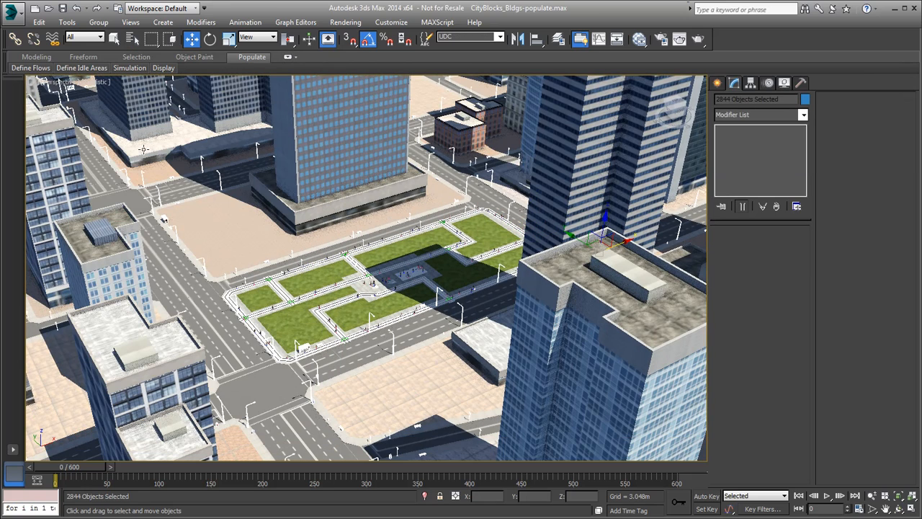